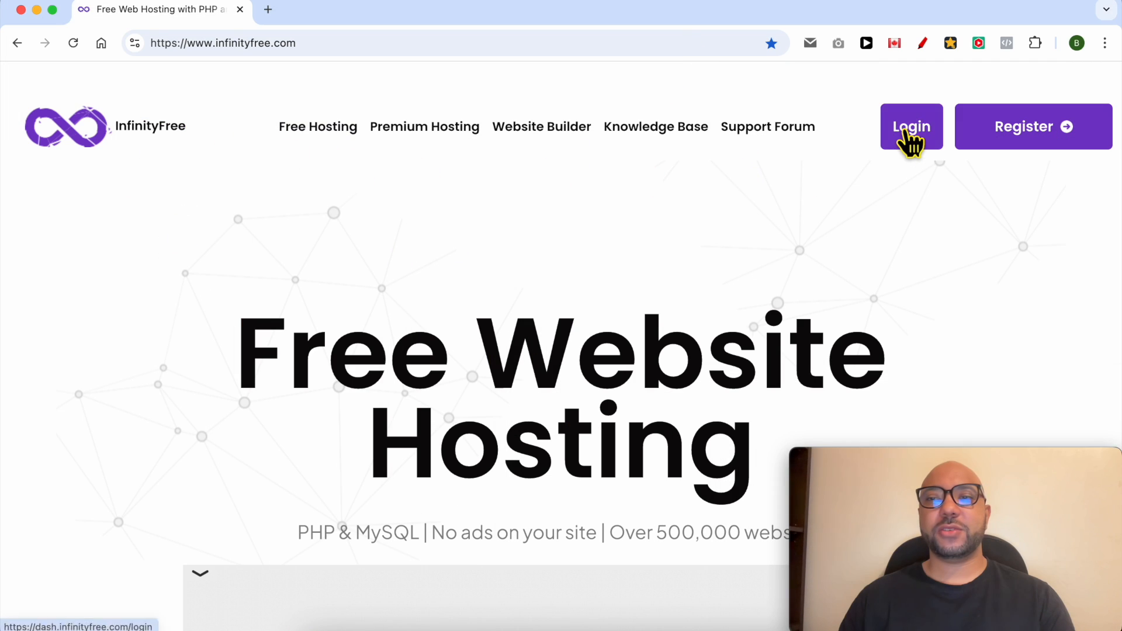
Sign in to InfinityFree with the saved credentials and reach the hosting accounts dashboard.
{"action": "left_click", "coordinate": [912, 127]}
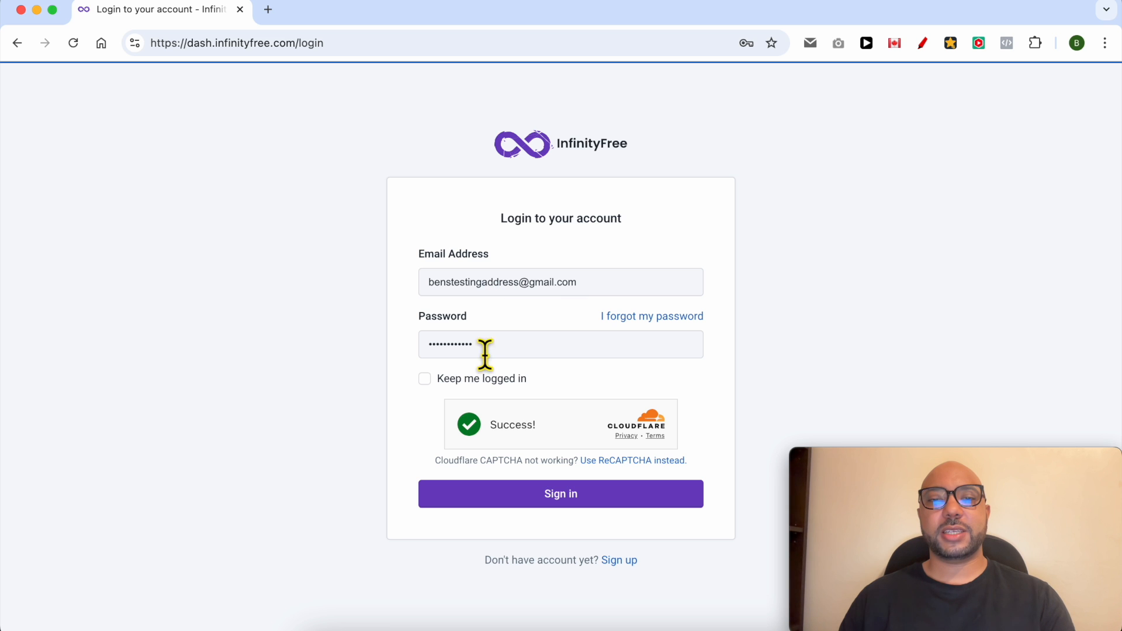
{"action": "left_click", "coordinate": [561, 494]}
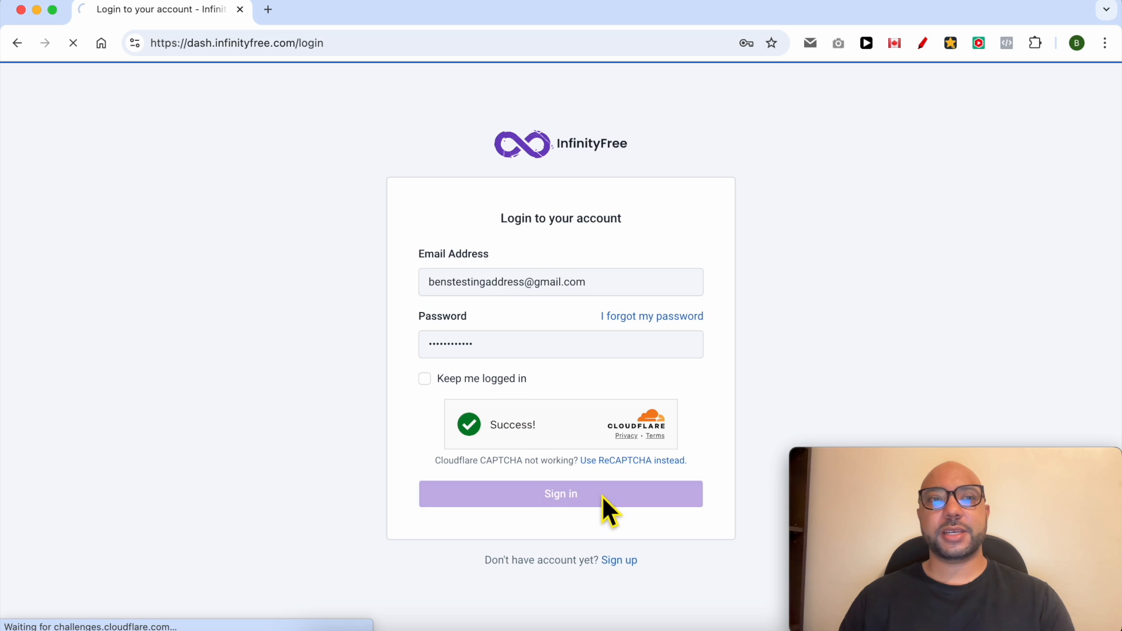
{"action": "left_click", "coordinate": [561, 494]}
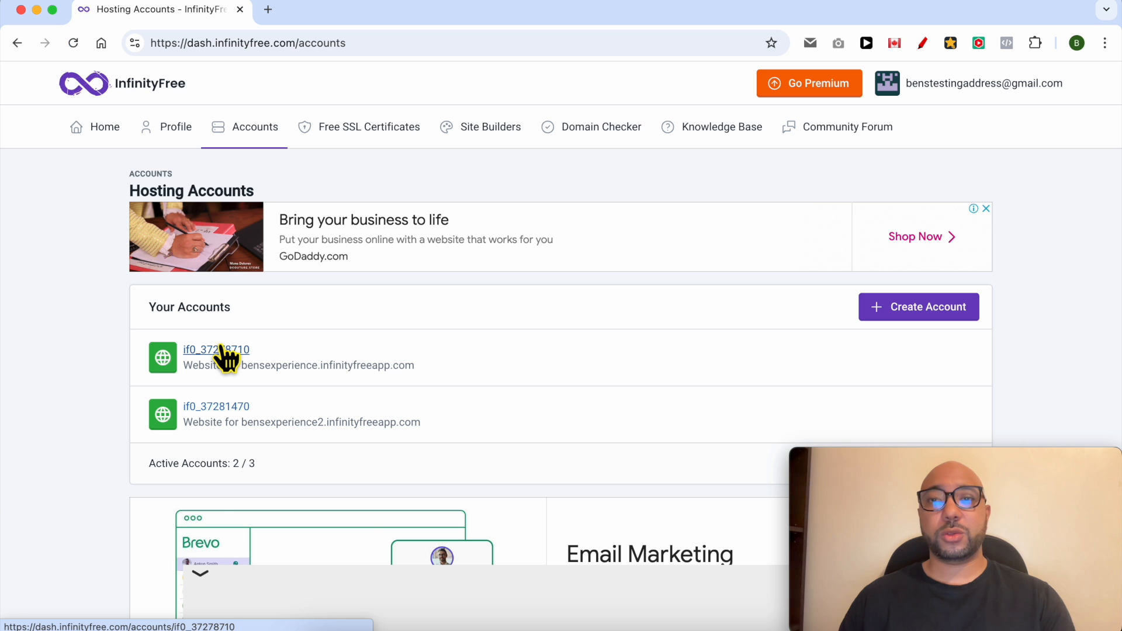
Launch the Softaculous installer from the bensexperience hosting account's page.
{"action": "left_click", "coordinate": [216, 350]}
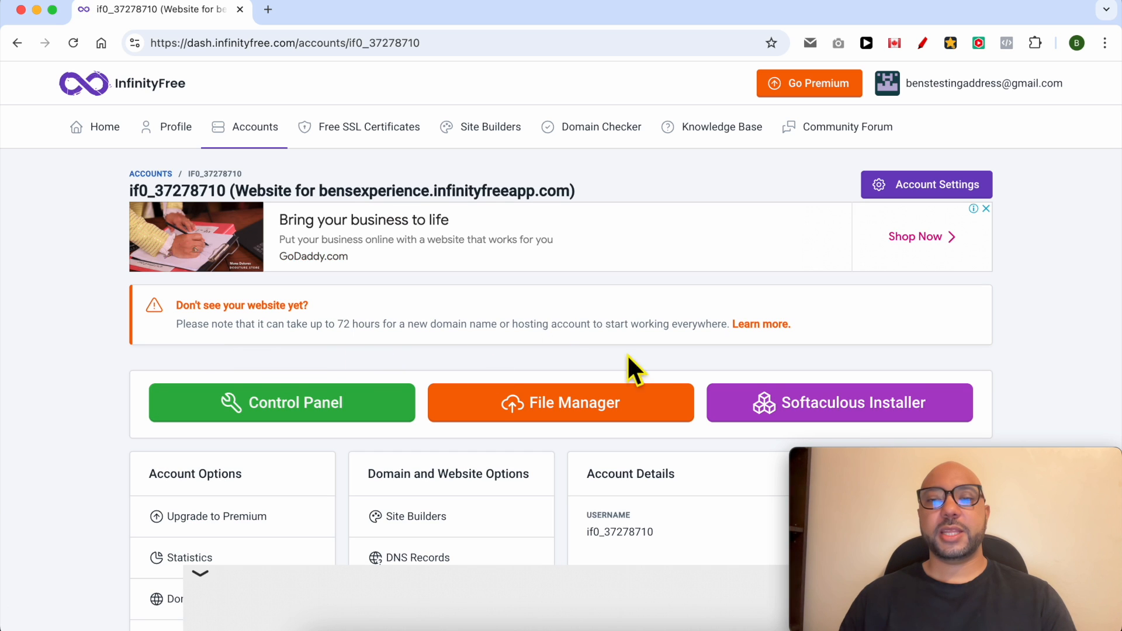
{"action": "mouse_move", "coordinate": [871, 413]}
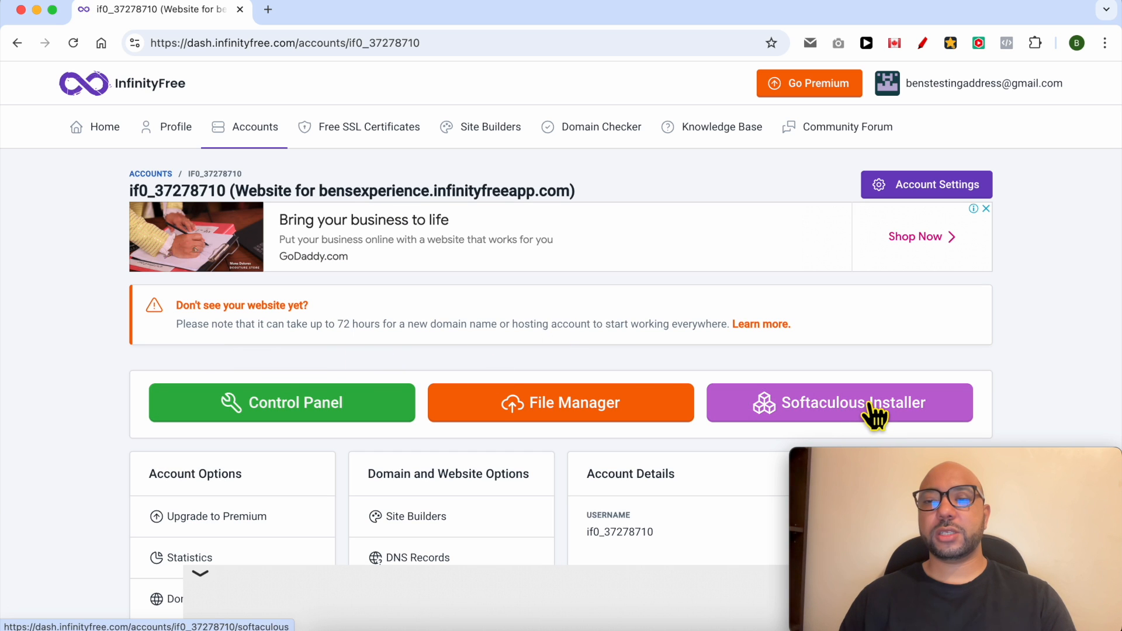
{"action": "left_click", "coordinate": [854, 403]}
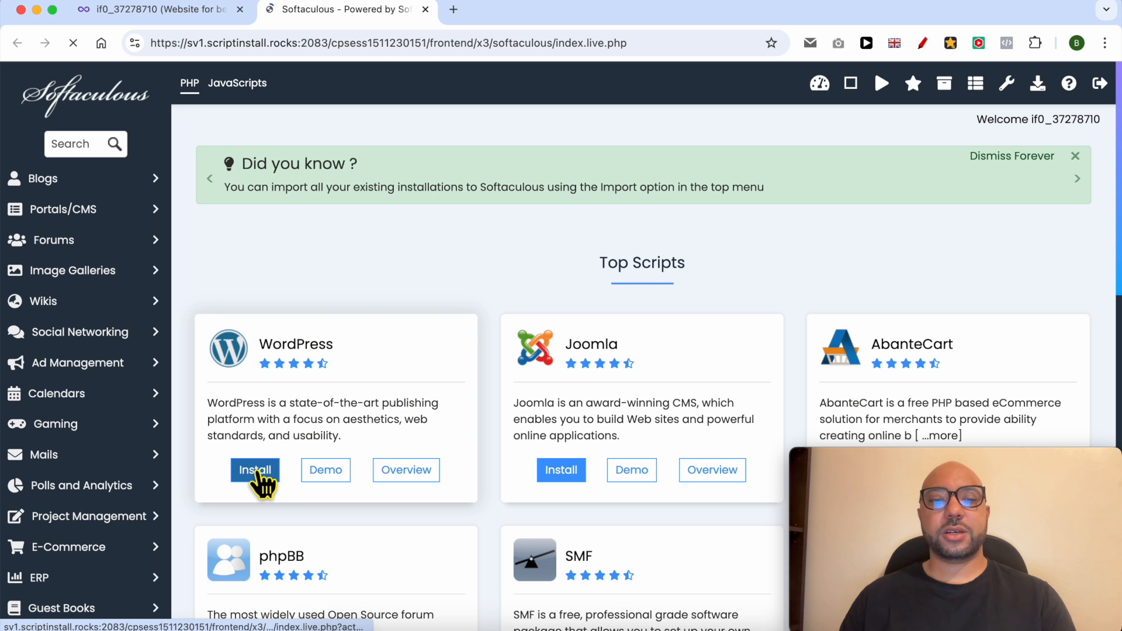
Start a WordPress install with benstestinghosting.com chosen as the installation domain.
{"action": "left_click", "coordinate": [255, 470]}
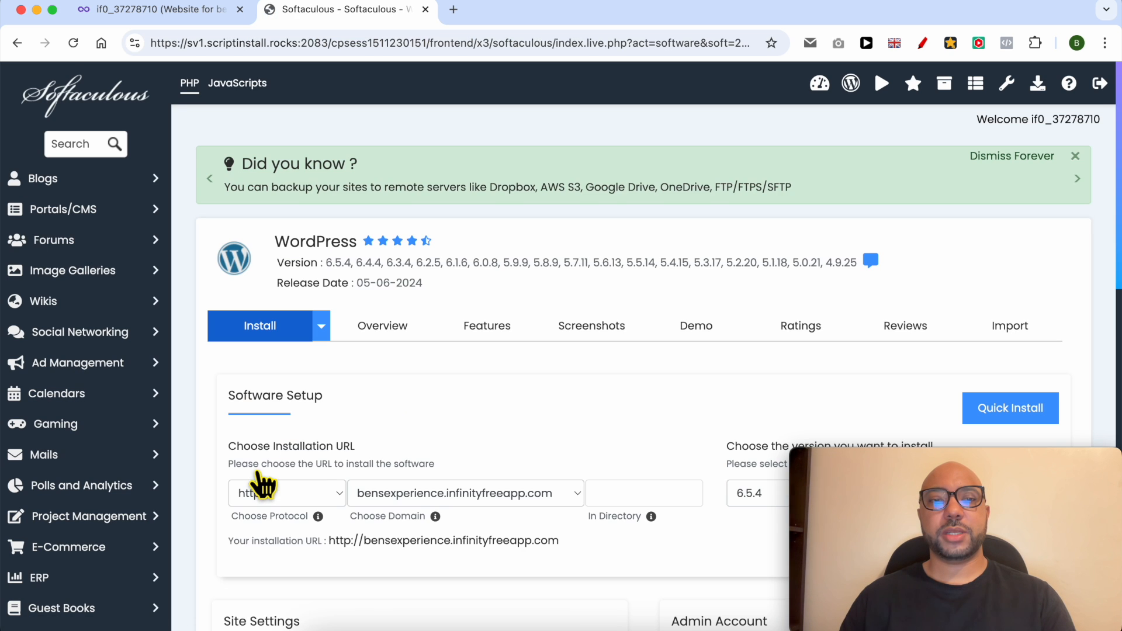
{"action": "left_click", "coordinate": [287, 493]}
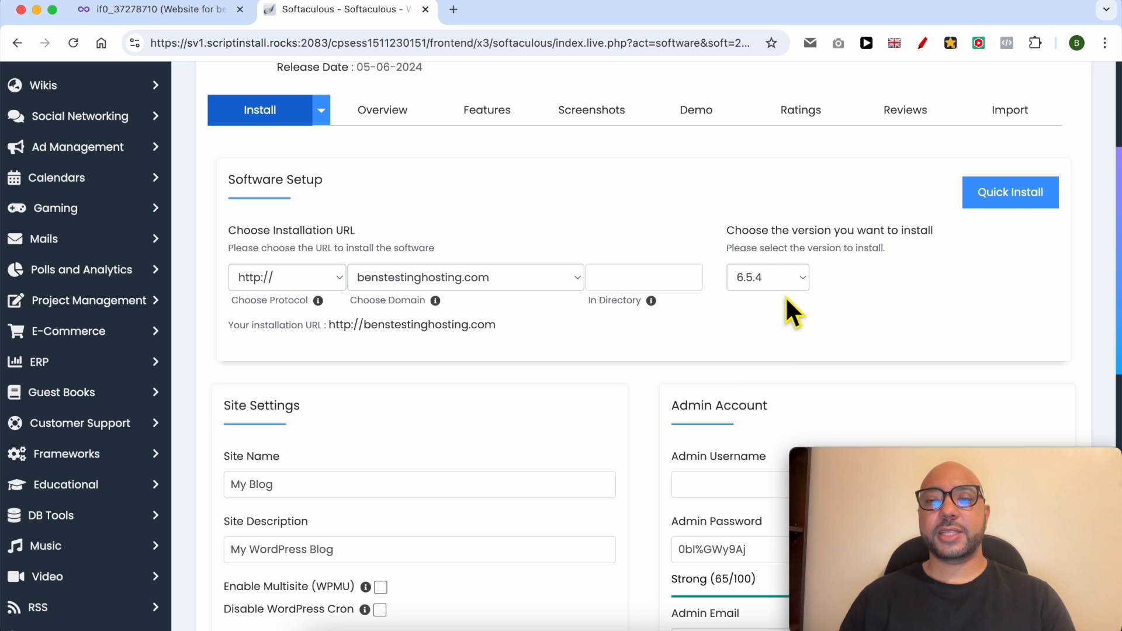
{"action": "left_click", "coordinate": [767, 277]}
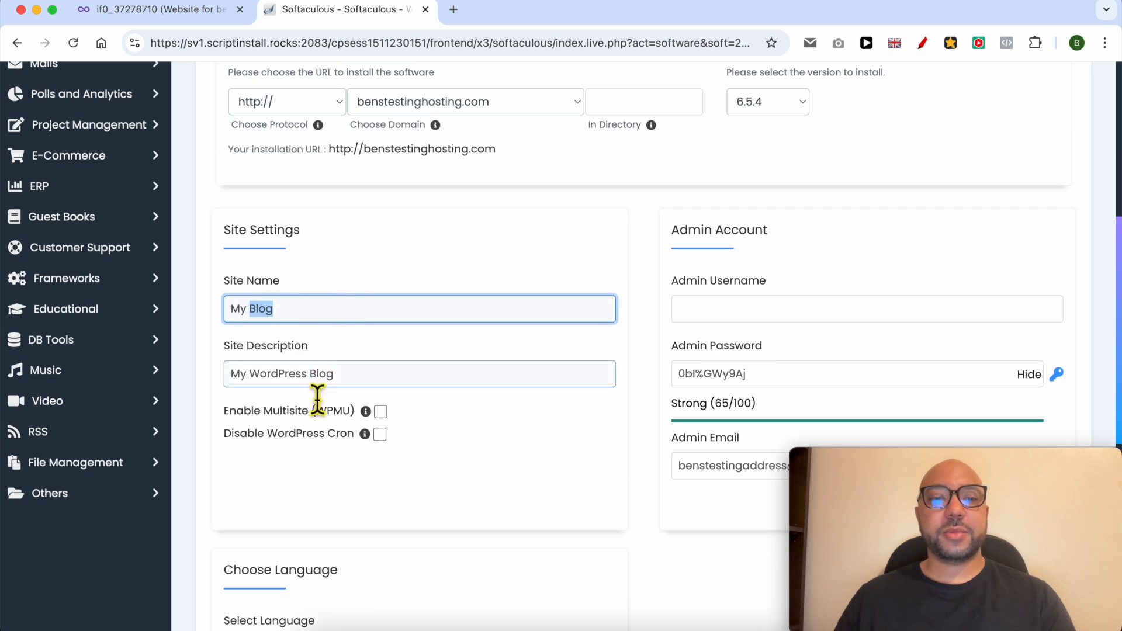
Enter admin username Ben, strengthen the admin password, and move to the admin email field.
{"action": "left_click", "coordinate": [868, 309]}
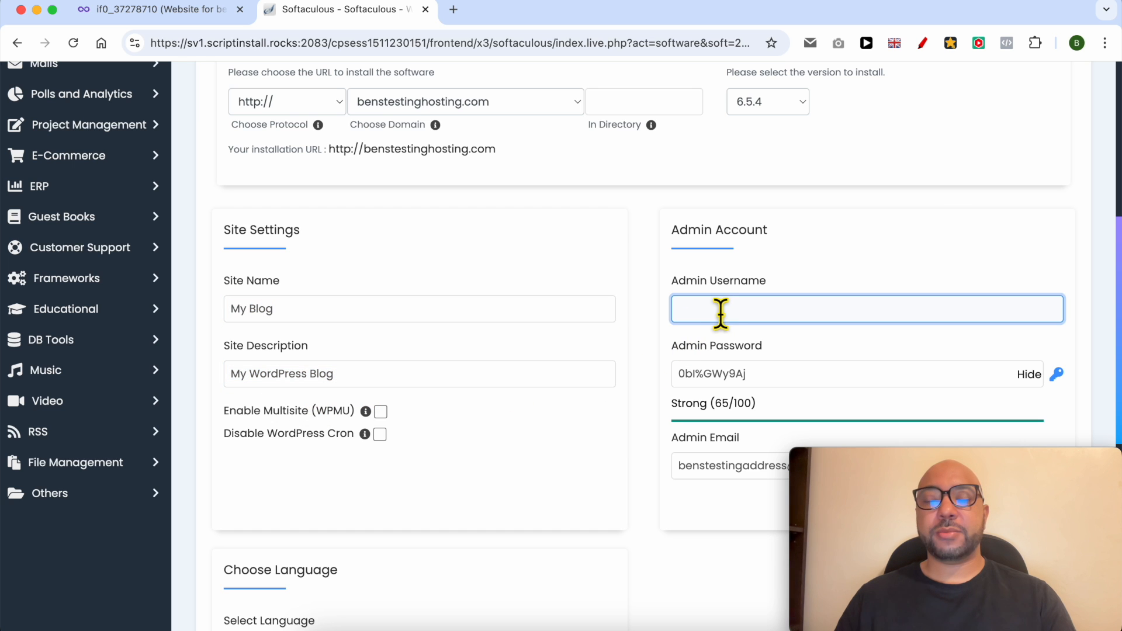
{"action": "type", "text": "Ben"}
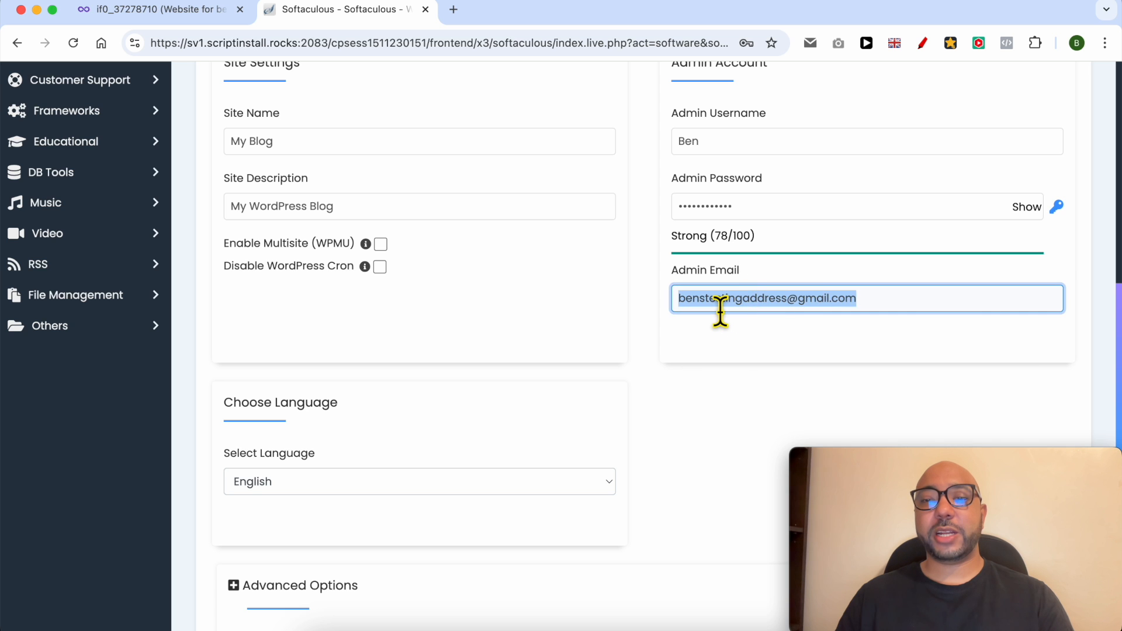
{"action": "left_click", "coordinate": [418, 482]}
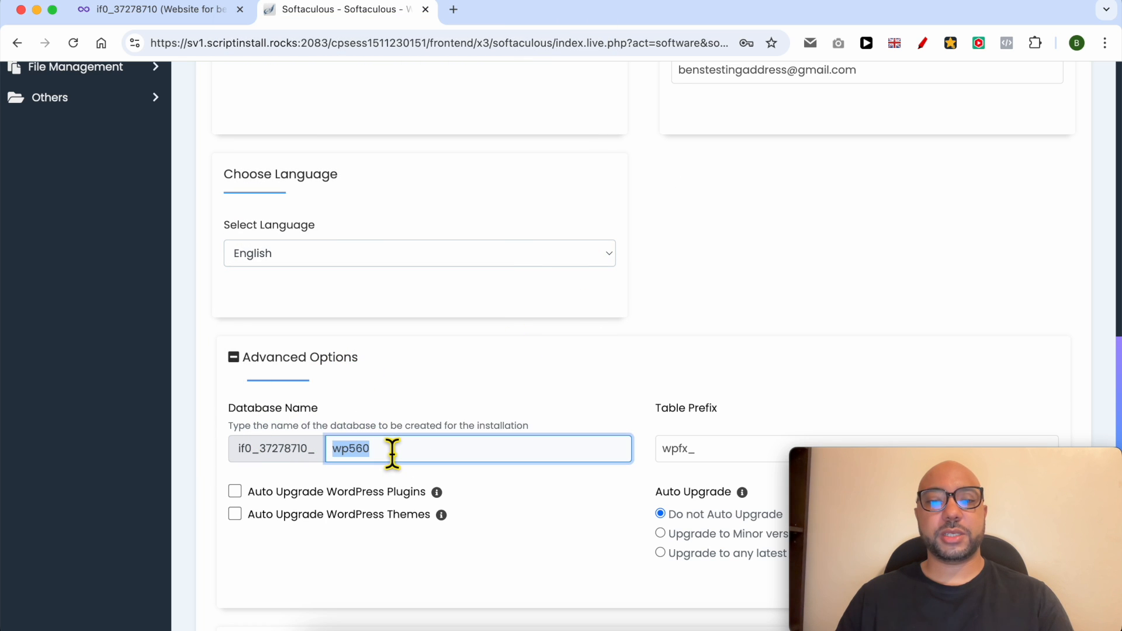
Set the database name to BensExp and start the WordPress installation.
{"action": "type", "text": "BensExp"}
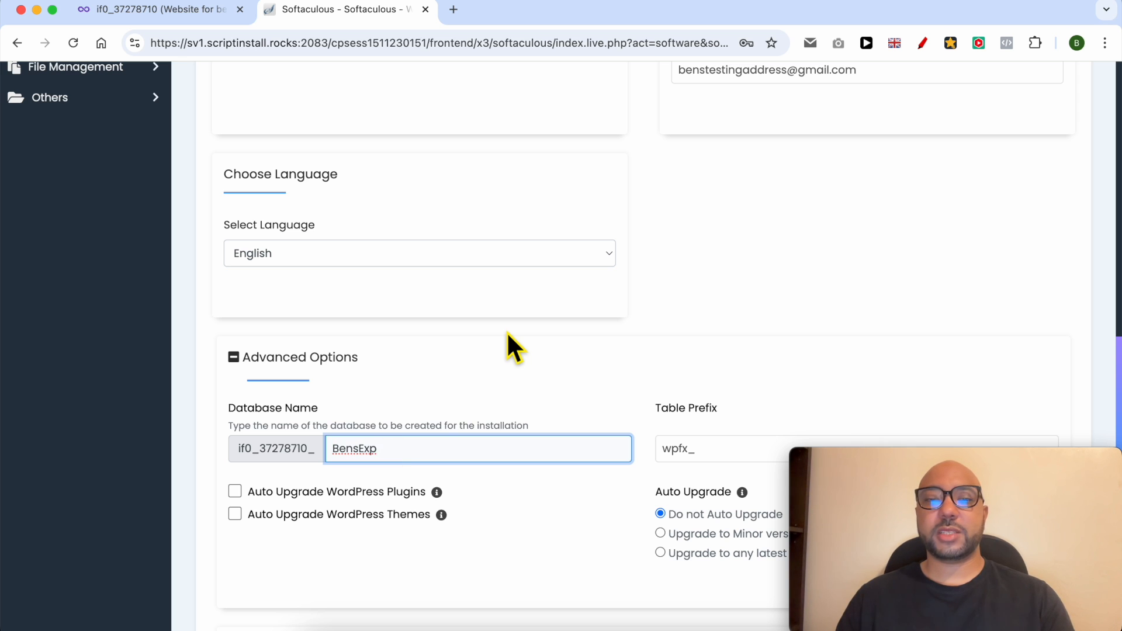
{"action": "scroll", "scroll_direction": "down", "scroll_amount": 3}
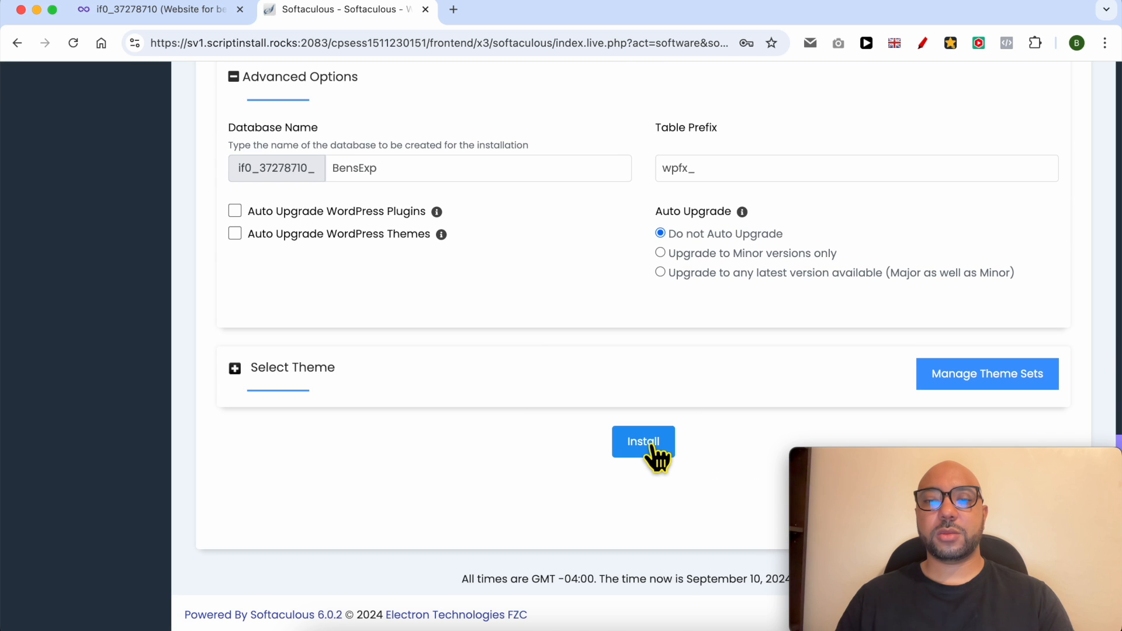
{"action": "left_click", "coordinate": [643, 442]}
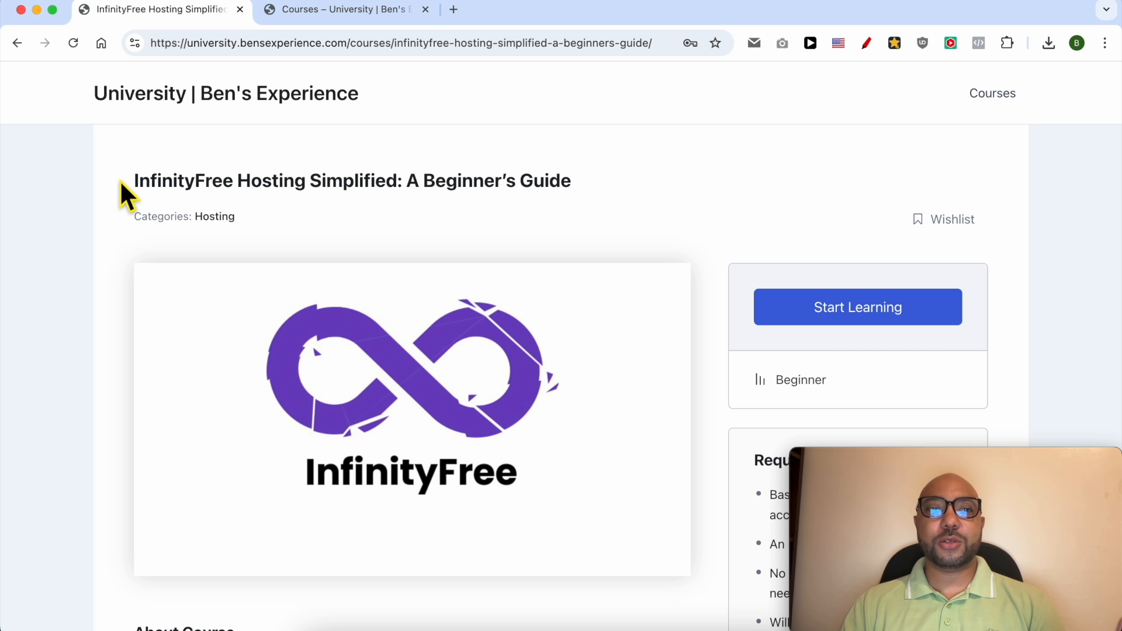
Expand the Website Management, Domain and SSL Management, and File Management and FTP lesson sections.
{"action": "scroll", "scroll_direction": "down", "scroll_amount": 3}
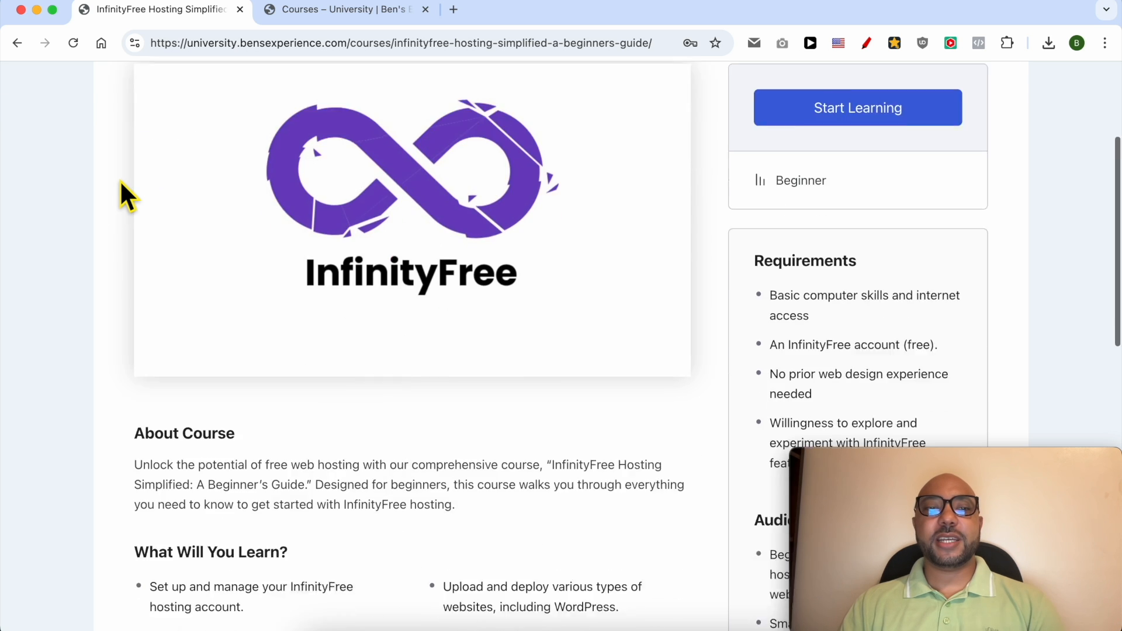
{"action": "scroll", "scroll_direction": "down", "scroll_amount": 3}
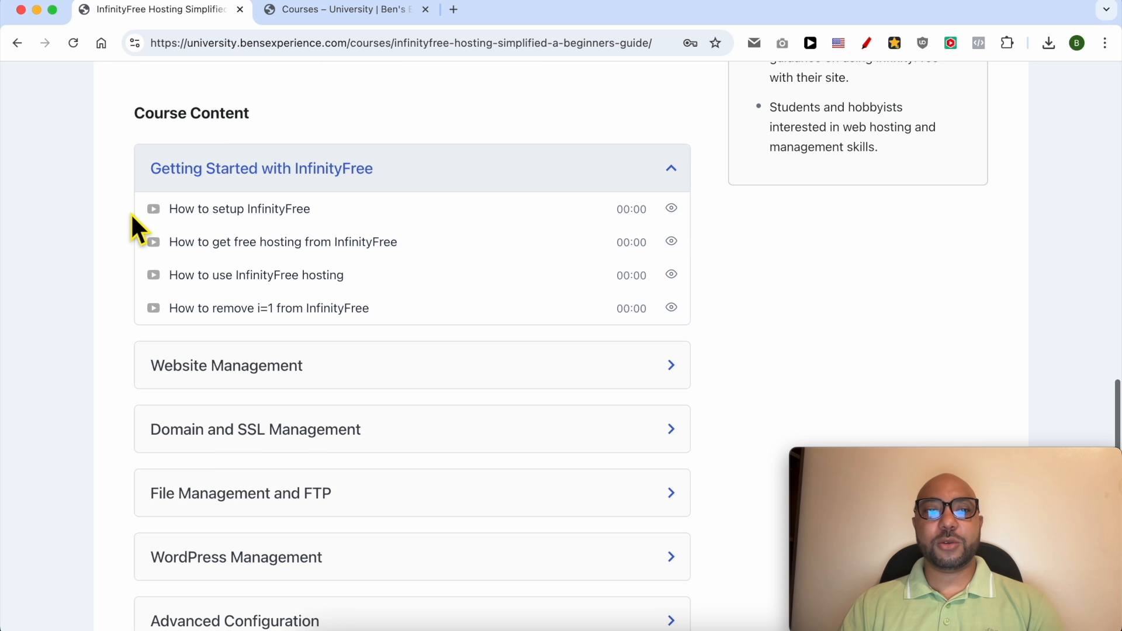
{"action": "scroll", "scroll_direction": "down", "scroll_amount": 3}
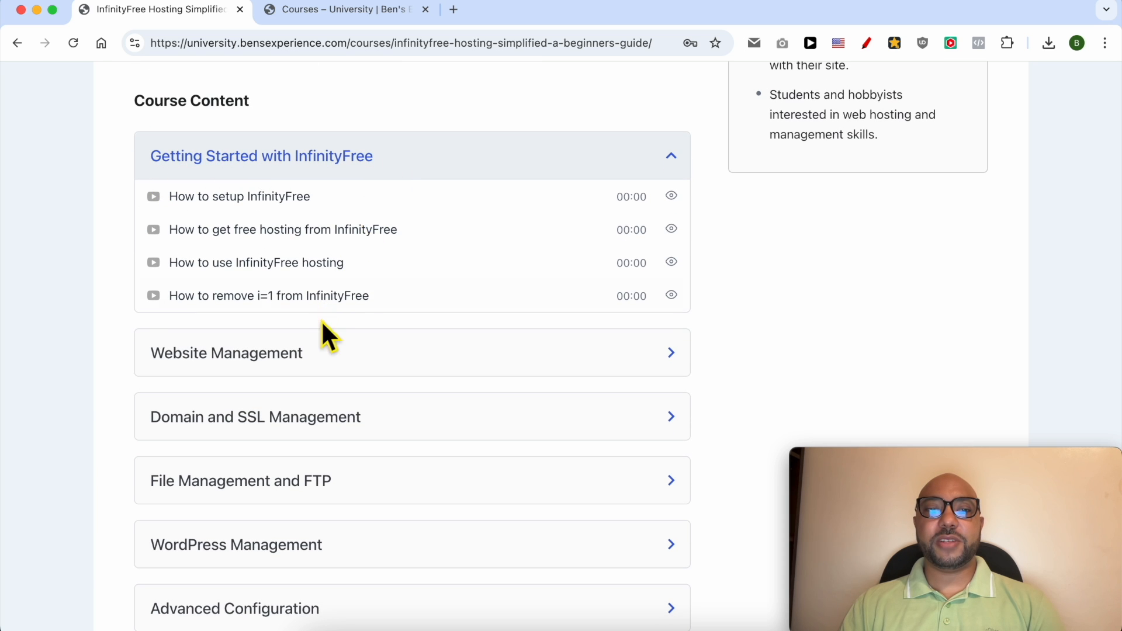
{"action": "left_click", "coordinate": [227, 353]}
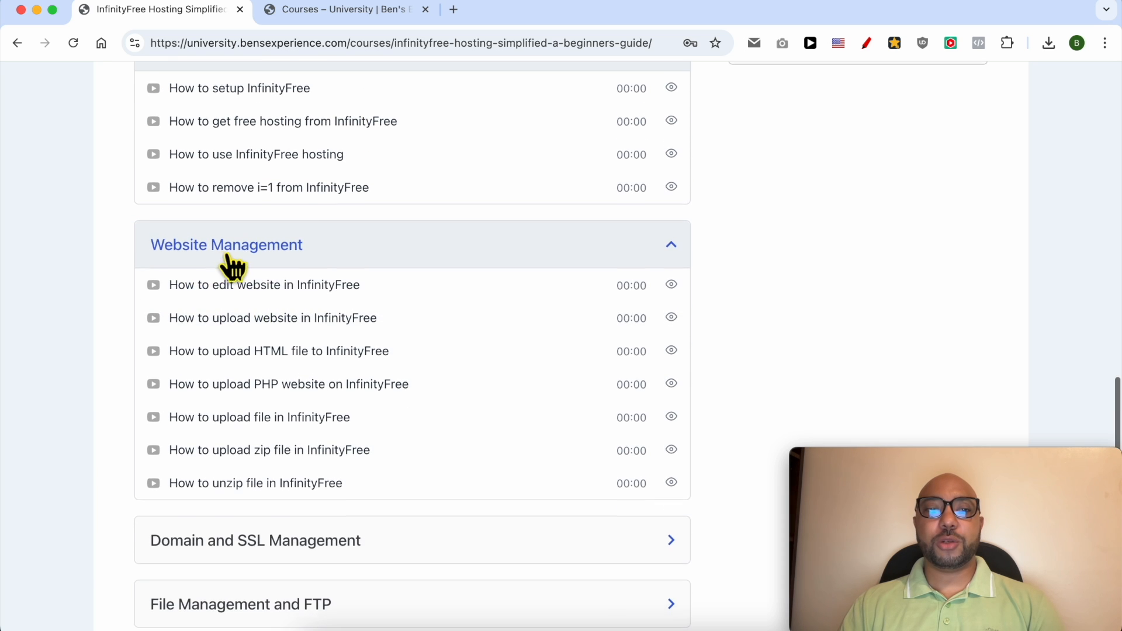
{"action": "scroll", "scroll_direction": "down", "scroll_amount": 3}
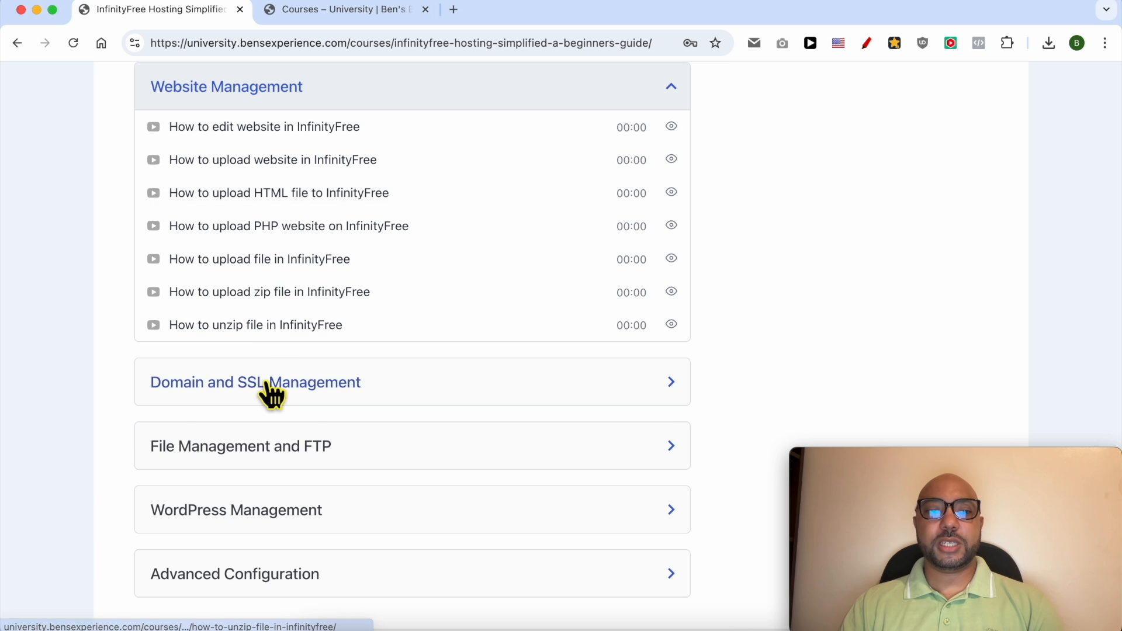
{"action": "left_click", "coordinate": [255, 383]}
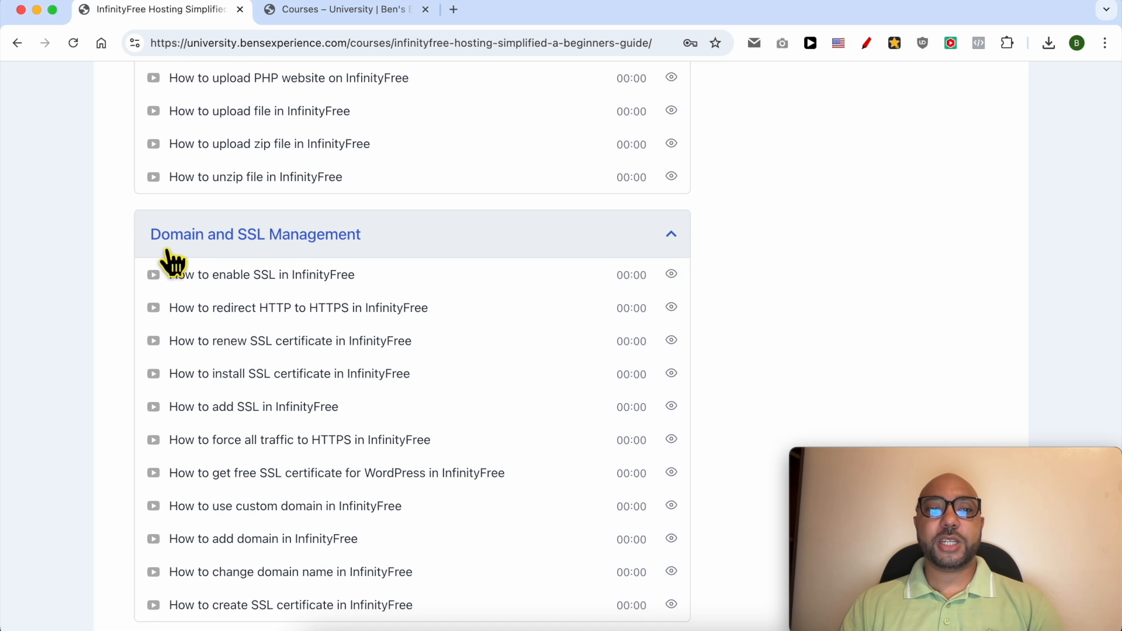
{"action": "scroll", "scroll_direction": "down", "scroll_amount": 3}
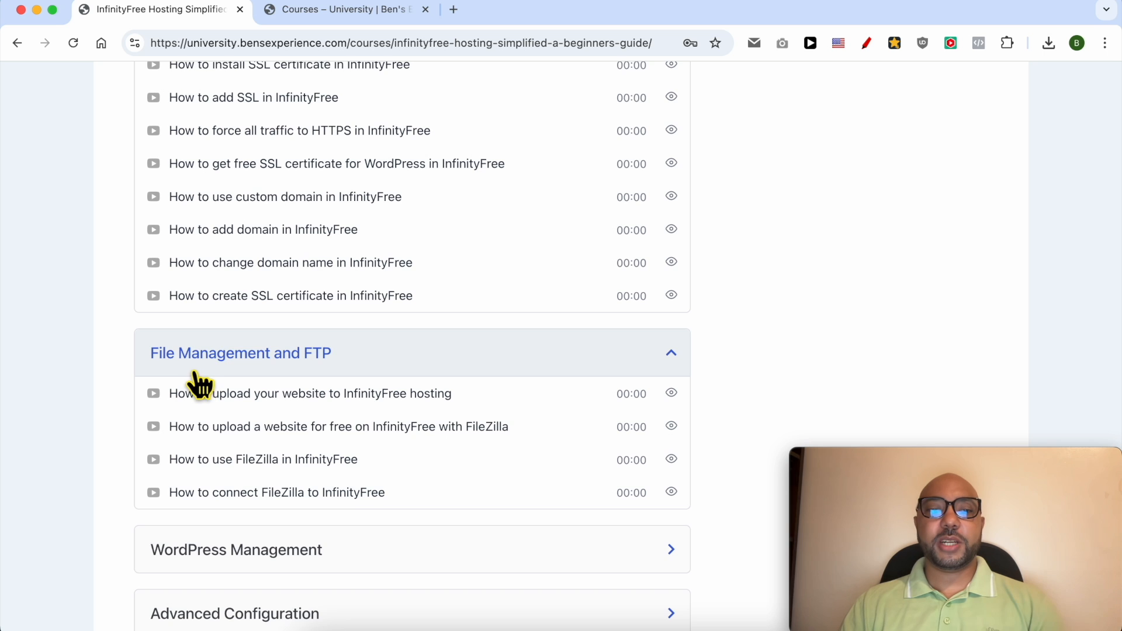
{"action": "left_click", "coordinate": [237, 550]}
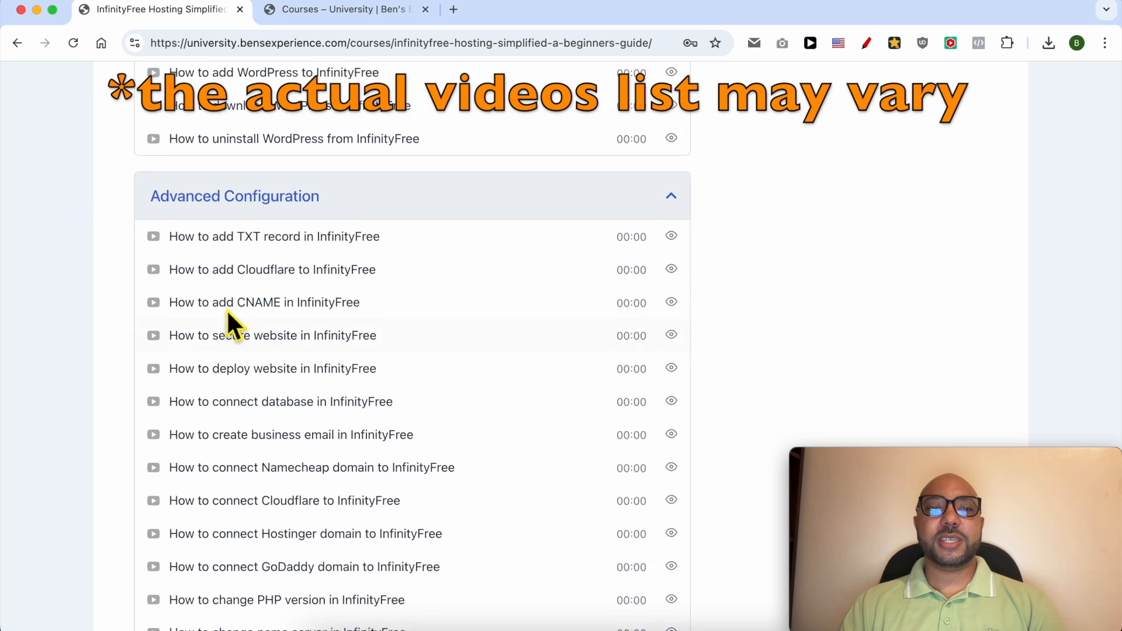
Scroll through the catalogue of hosting tutorial course cards.
{"action": "scroll", "scroll_direction": "down", "scroll_amount": 3}
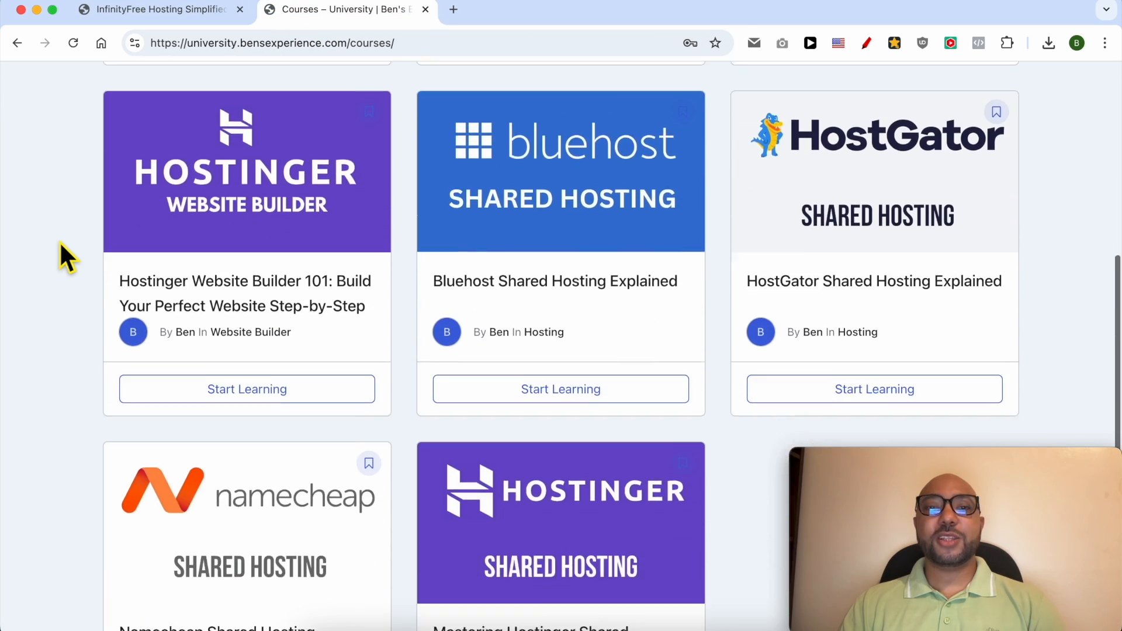
{"action": "scroll", "scroll_direction": "down", "scroll_amount": 3}
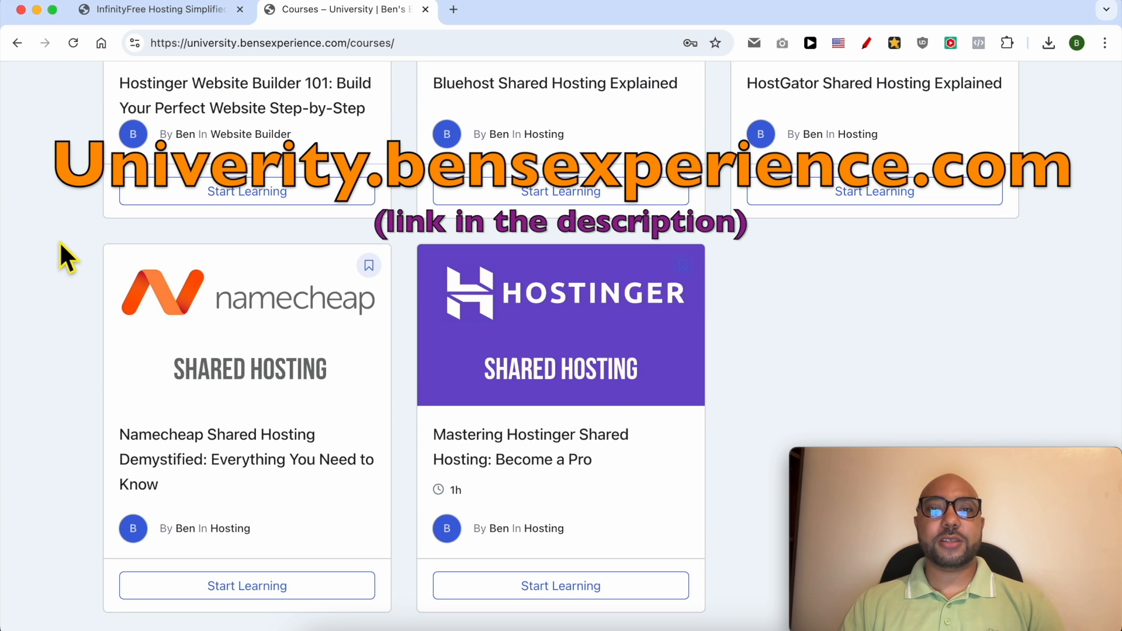
{"action": "mouse_move", "coordinate": [355, 51]}
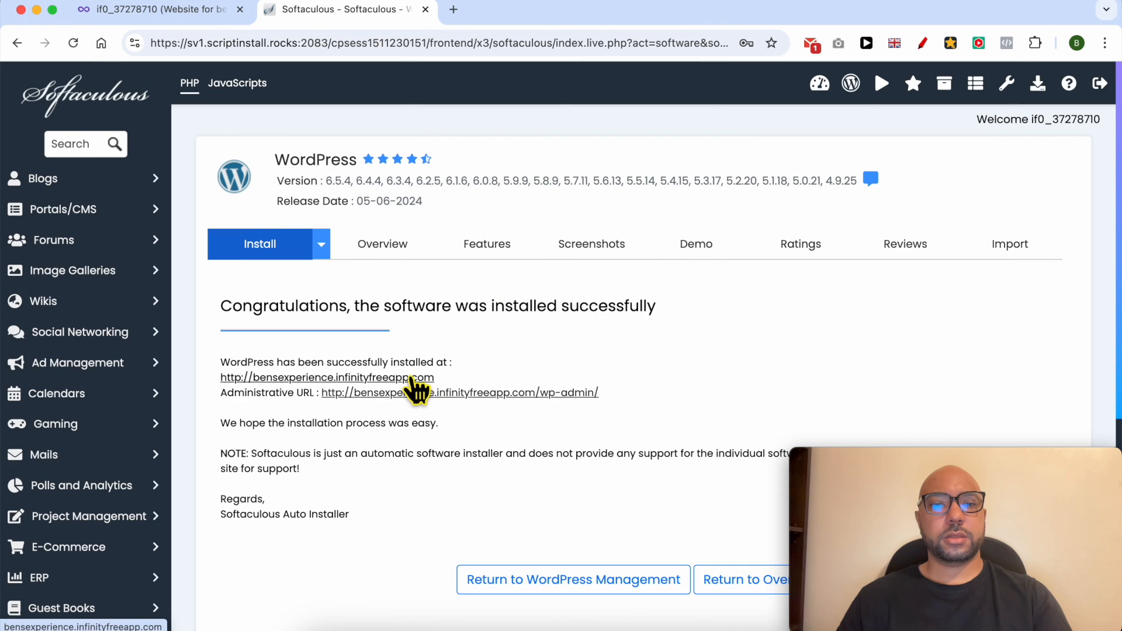
{"action": "mouse_move", "coordinate": [456, 365]}
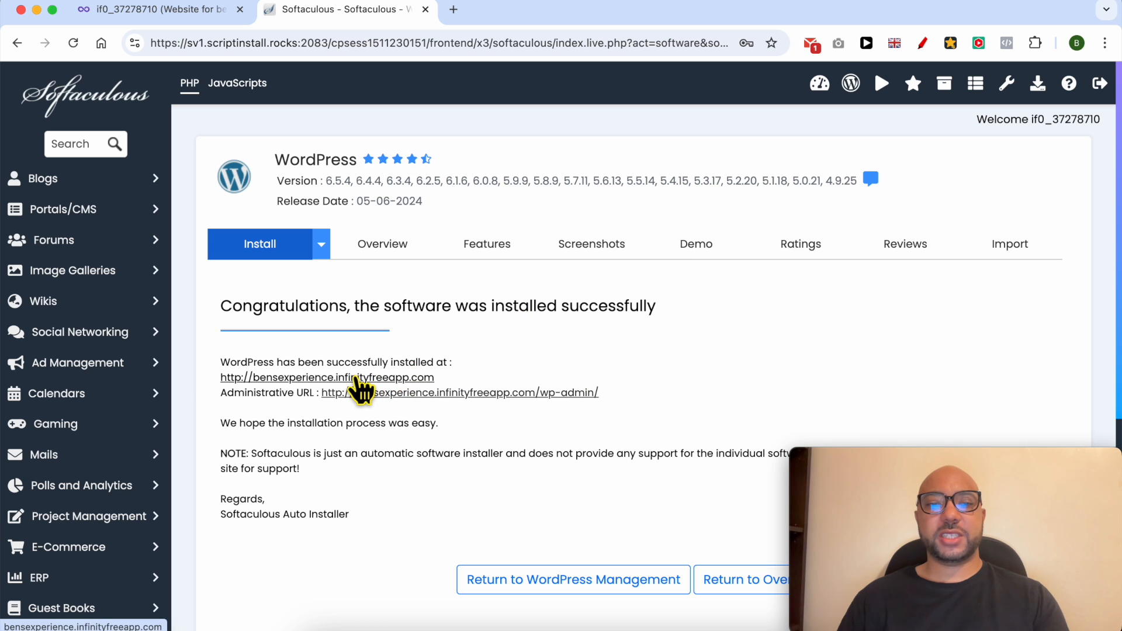
Visit bensexperience.infinityfreeapp.com from the installation success page.
{"action": "left_click", "coordinate": [326, 378]}
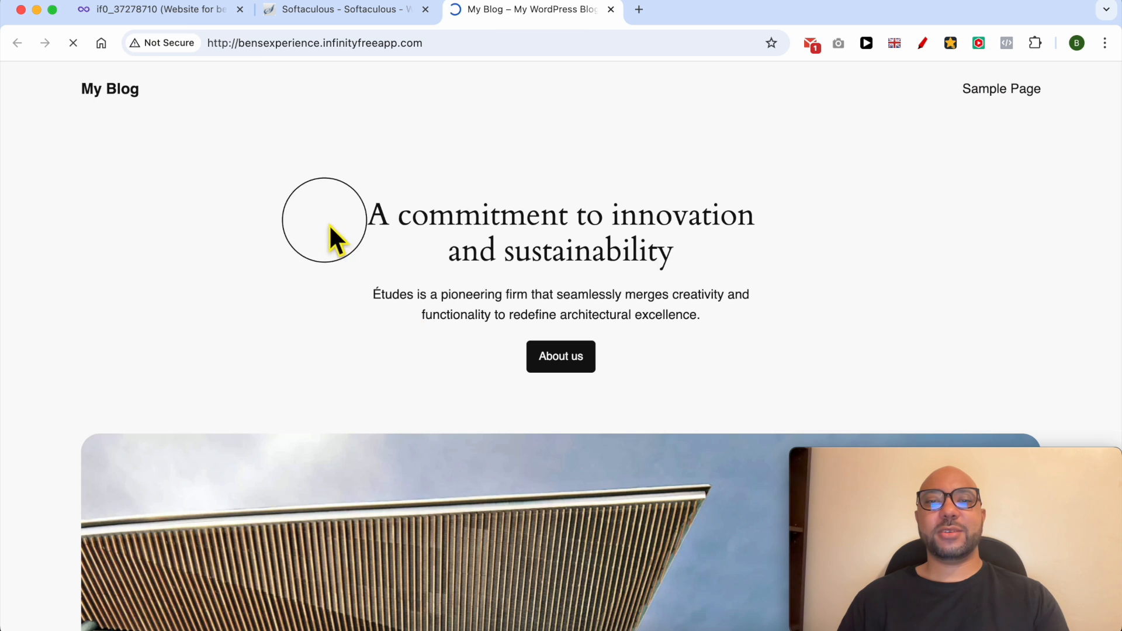
{"action": "mouse_move", "coordinate": [799, 356]}
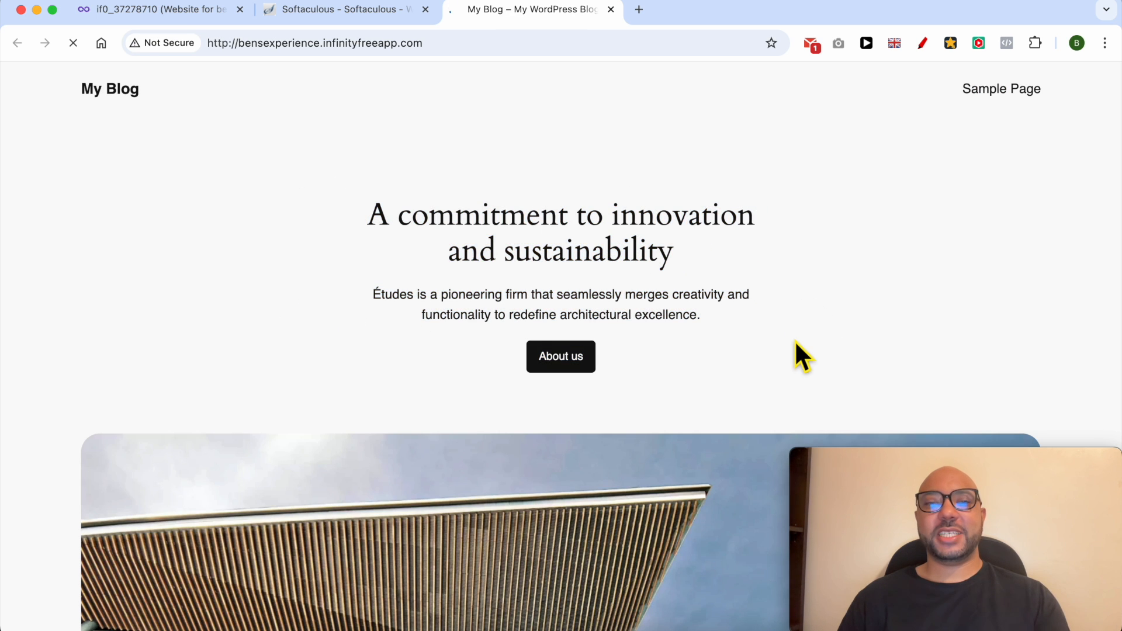
Select the browser address bar on the loaded My Blog home page to edit its URL.
{"action": "left_click", "coordinate": [350, 9]}
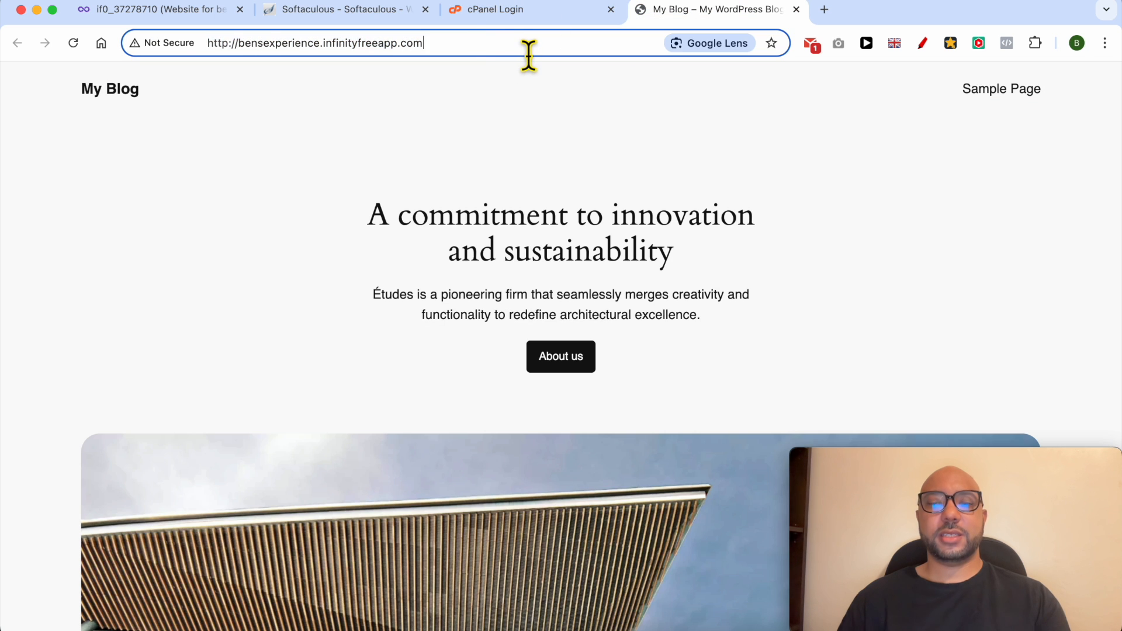
Go to the site's /wp-admin address and focus the username field on the My Blog login page.
{"action": "type", "text": "/wp-admin"}
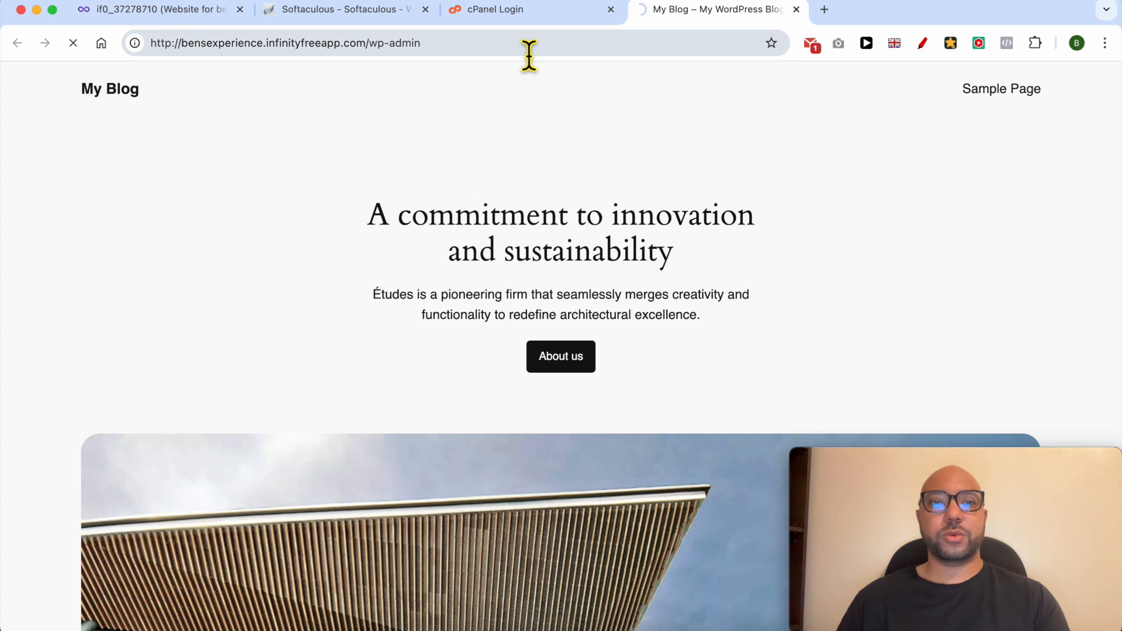
{"action": "left_click", "coordinate": [301, 42]}
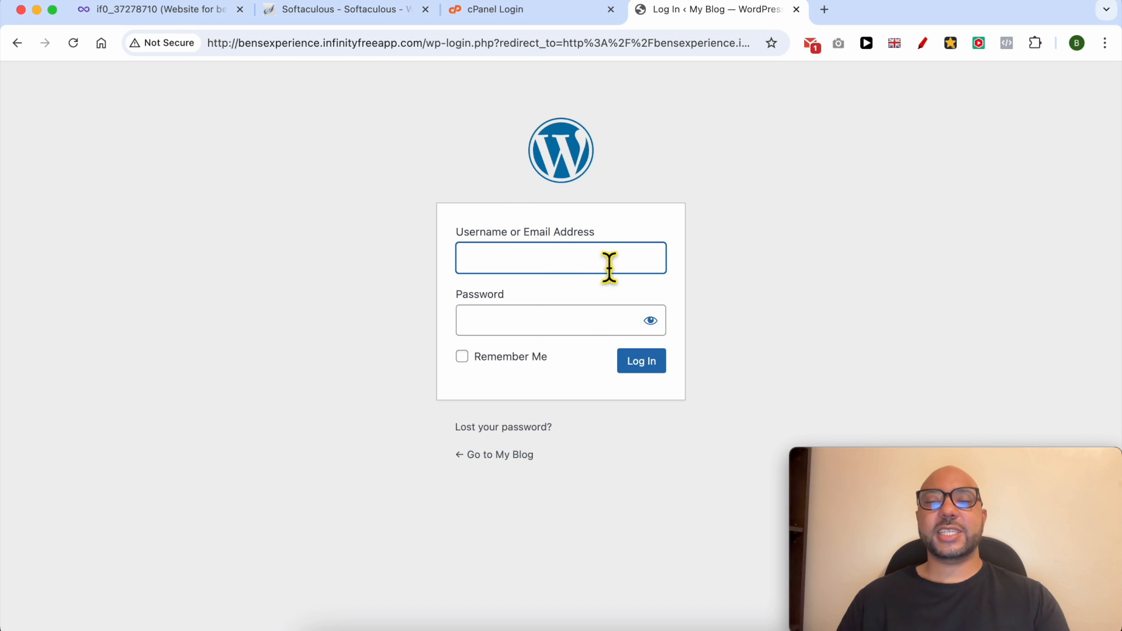
{"action": "mouse_move", "coordinate": [608, 292]}
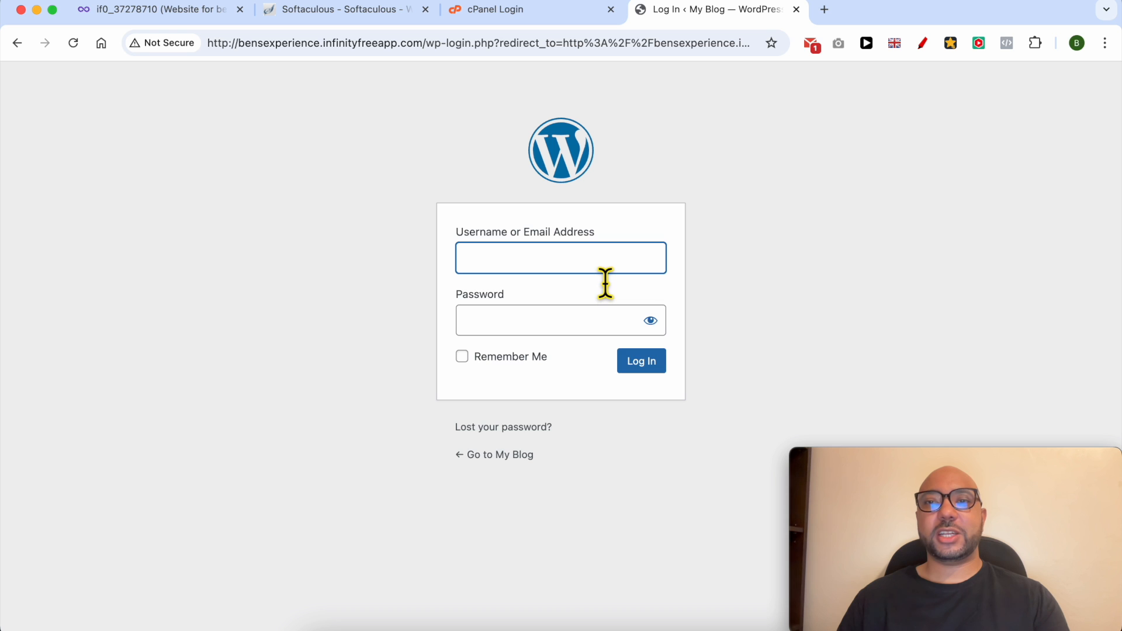